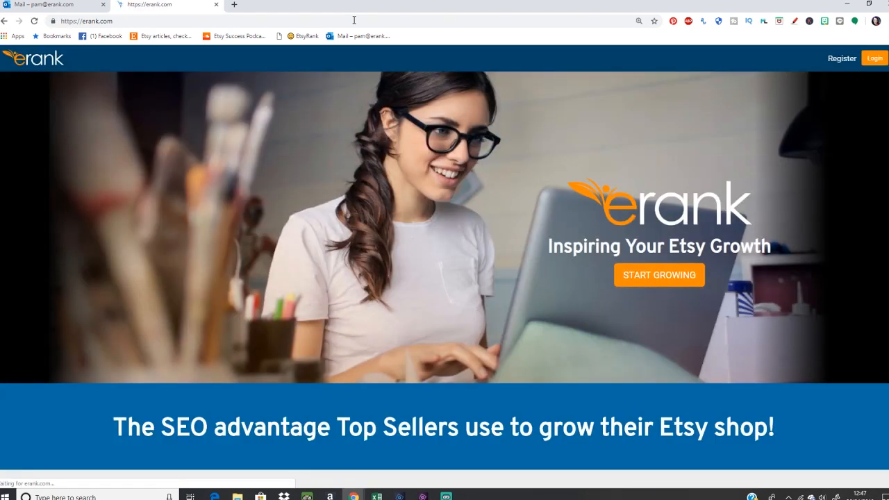
{"action": "mouse_move", "coordinate": [841, 58]}
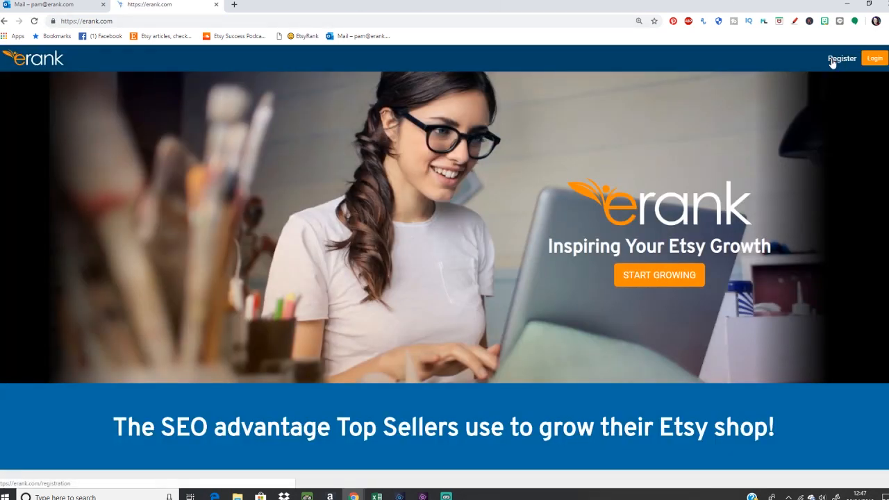
Choose Register in the erank.com top bar to begin creating an account
{"action": "left_click", "coordinate": [842, 58]}
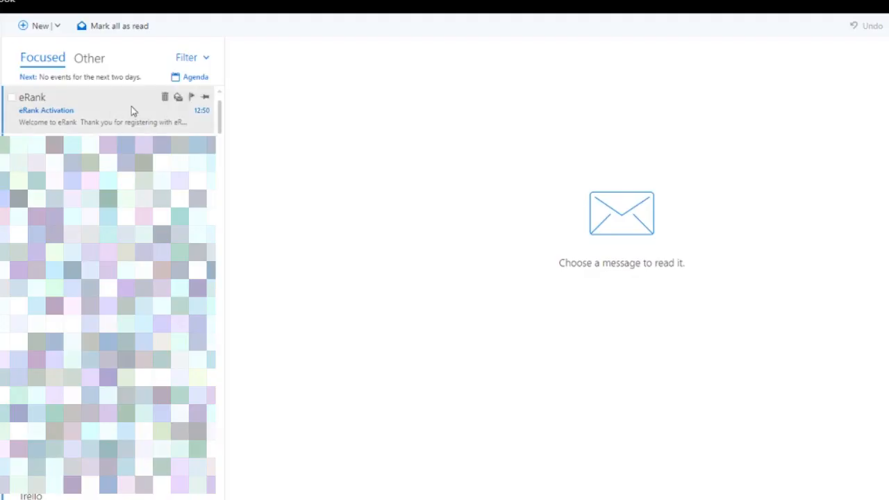
{"action": "mouse_move", "coordinate": [102, 109]}
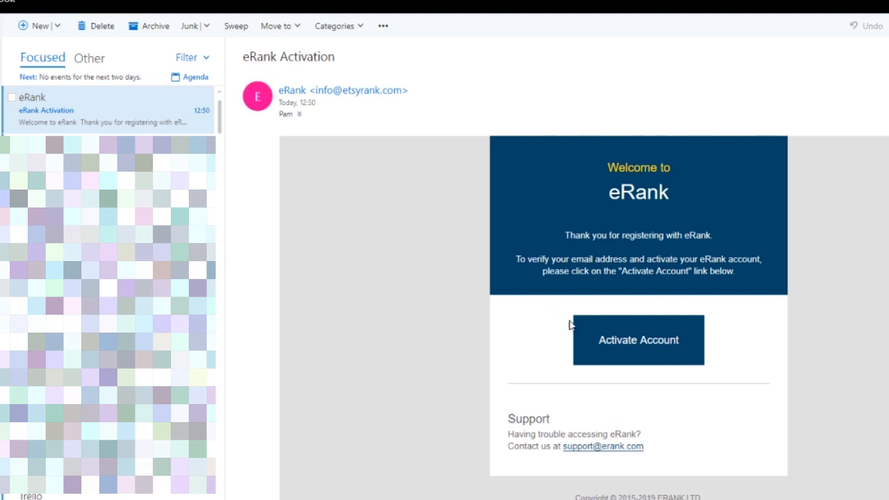
Activate the new eRank account from the activation email in Outlook
{"action": "left_click", "coordinate": [638, 340]}
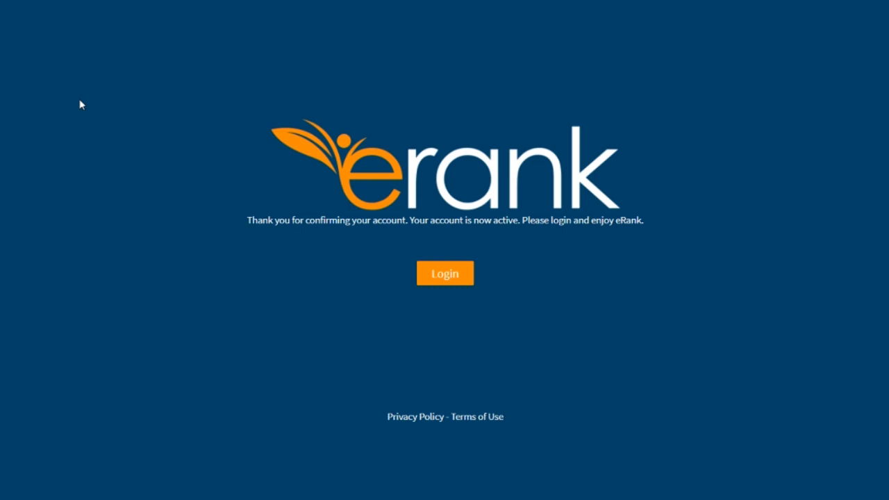
Sign in to the newly activated eRank account, submitting the login twice
{"action": "left_click", "coordinate": [445, 273]}
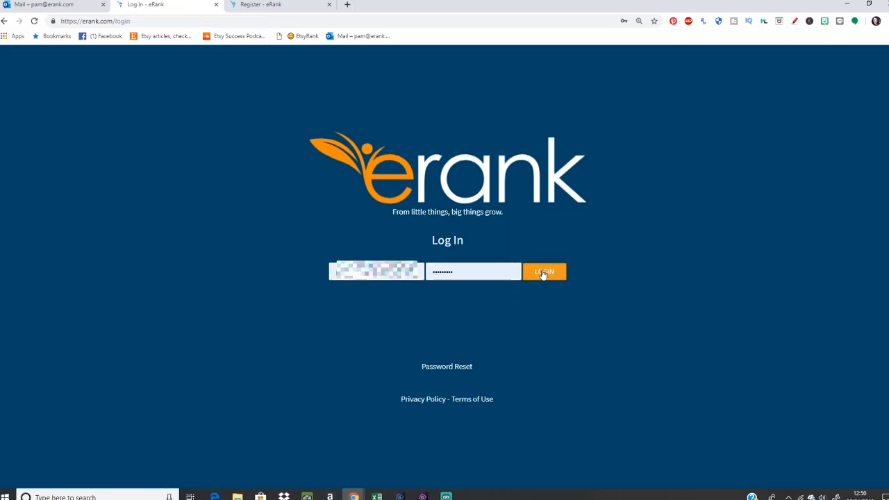
{"action": "left_click", "coordinate": [544, 271]}
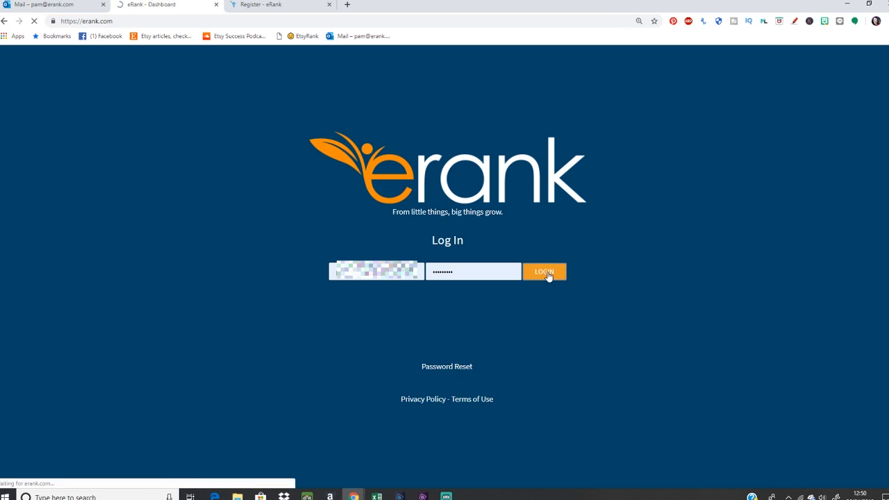
{"action": "left_click", "coordinate": [545, 272]}
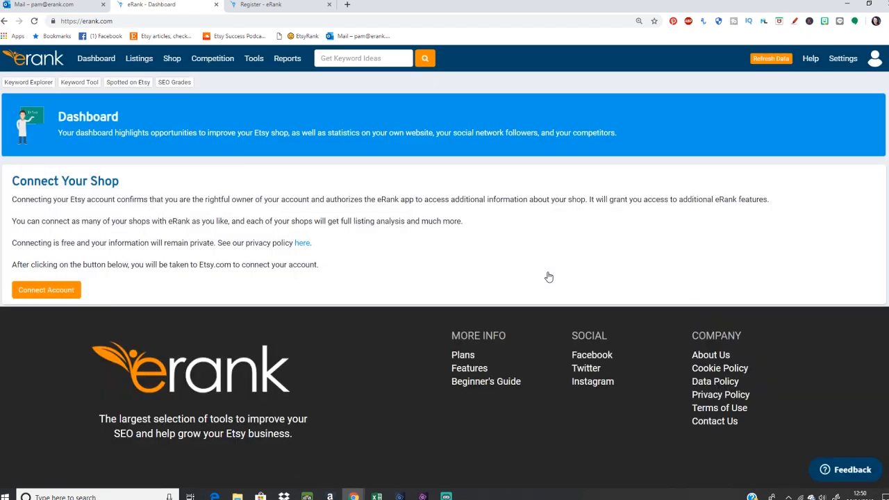
{"action": "mouse_move", "coordinate": [498, 250]}
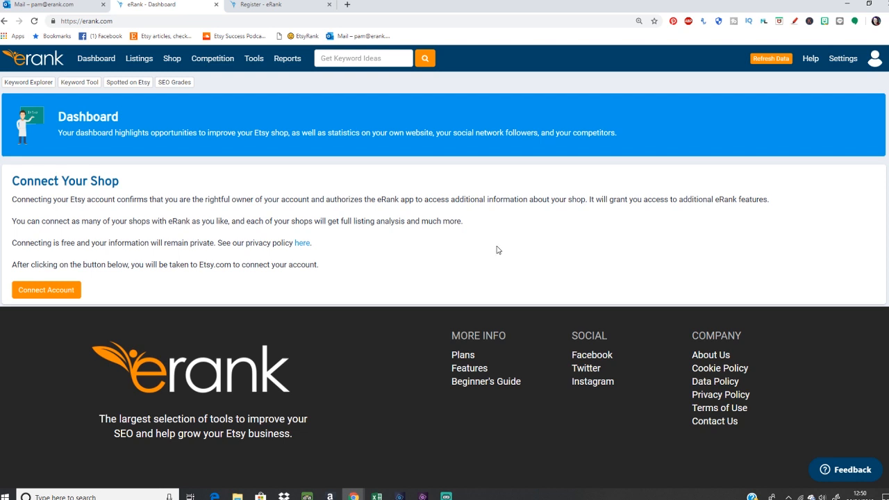
{"action": "mouse_move", "coordinate": [132, 176]}
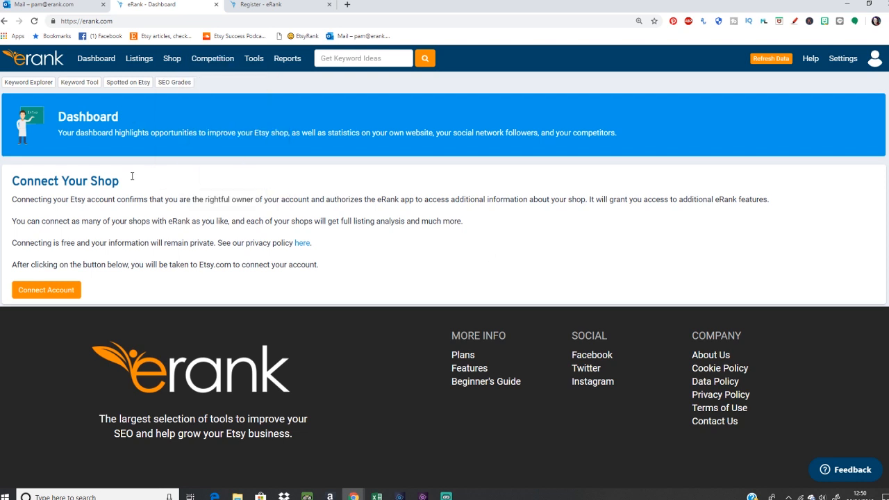
{"action": "mouse_move", "coordinate": [373, 307]}
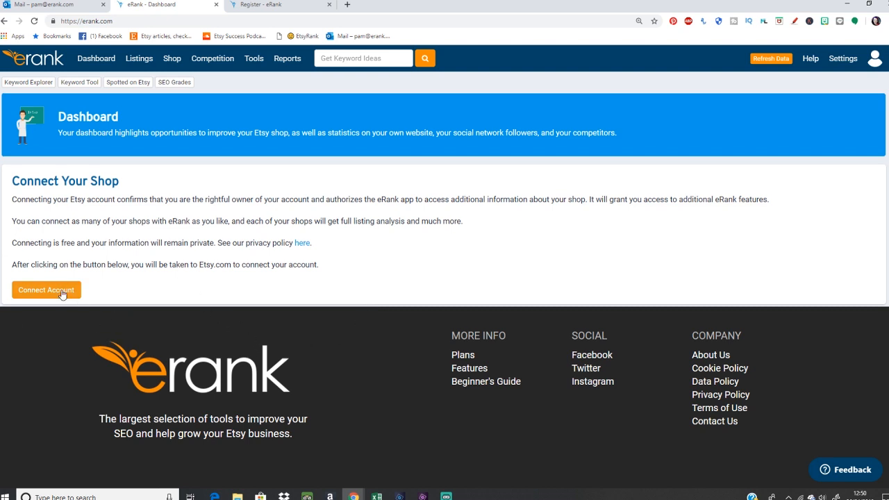
Start linking the Etsy shop via Connect Account on the eRank dashboard
{"action": "left_click", "coordinate": [46, 290]}
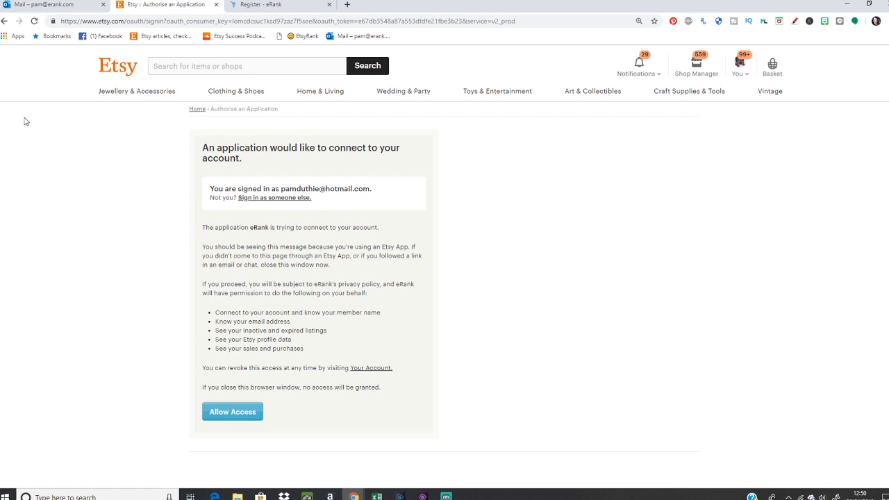
{"action": "mouse_move", "coordinate": [94, 255]}
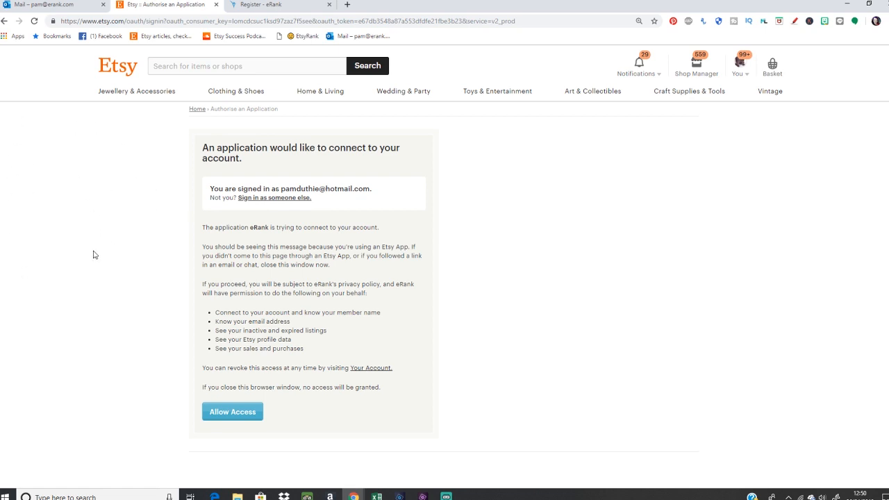
{"action": "mouse_move", "coordinate": [59, 381]}
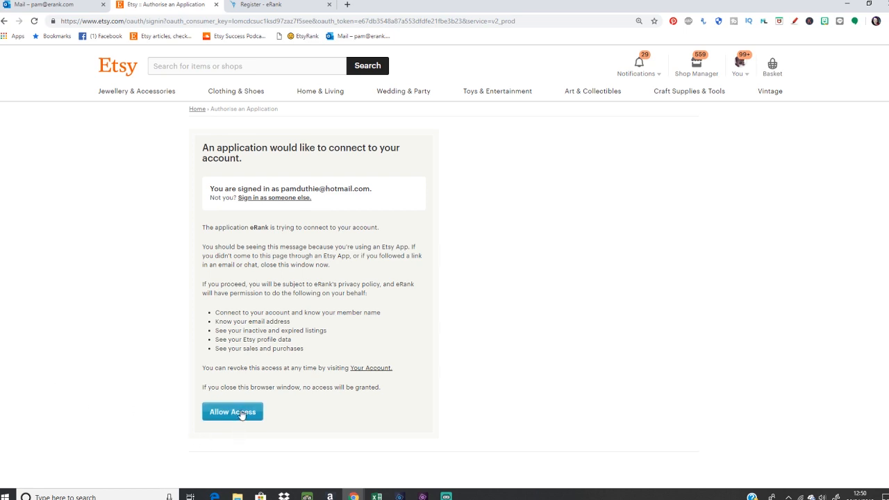
Allow eRank access to the shop on Etsy's authorisation page
{"action": "left_click", "coordinate": [231, 411]}
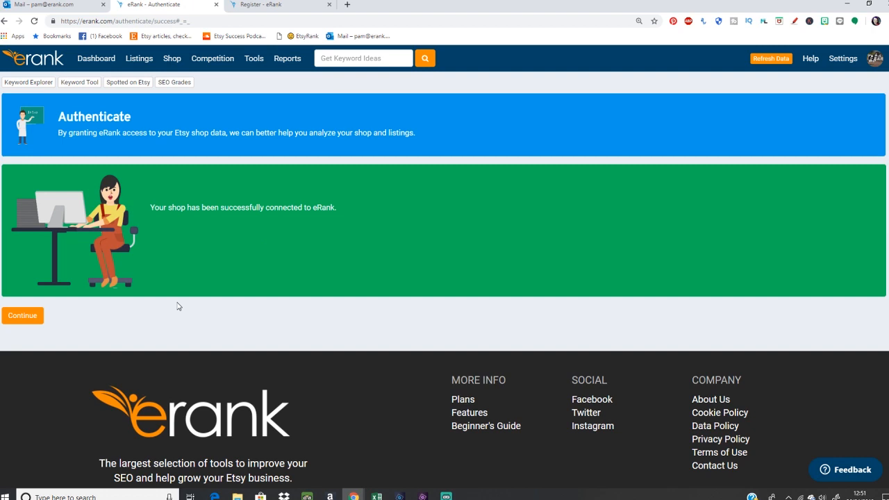
{"action": "mouse_move", "coordinate": [110, 305]}
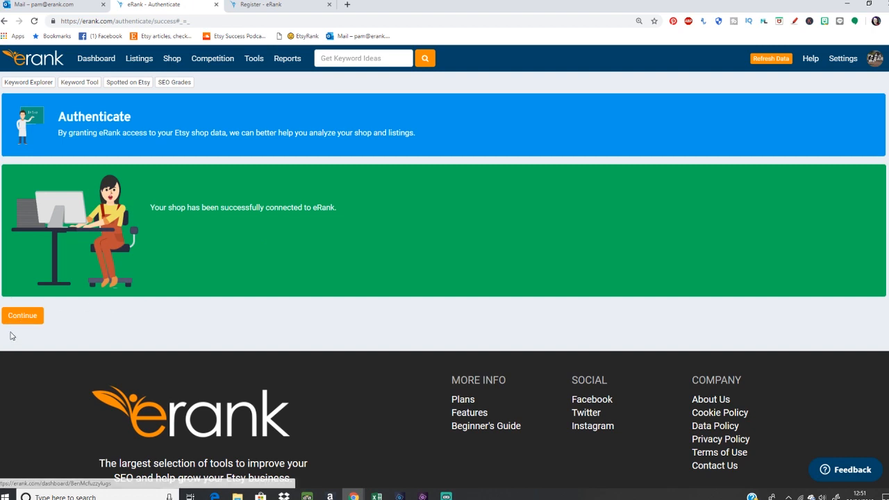
Continue from the authentication success page to the shop's eRank dashboard
{"action": "left_click", "coordinate": [23, 315]}
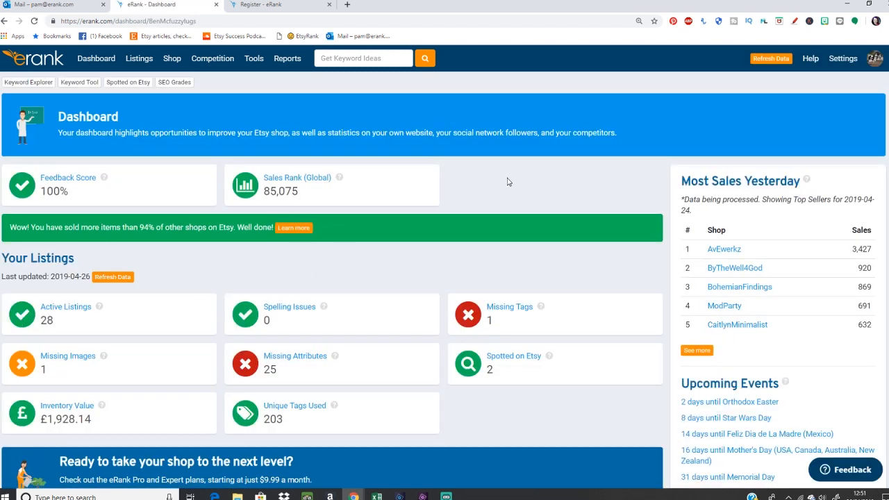
{"action": "mouse_move", "coordinate": [499, 182]}
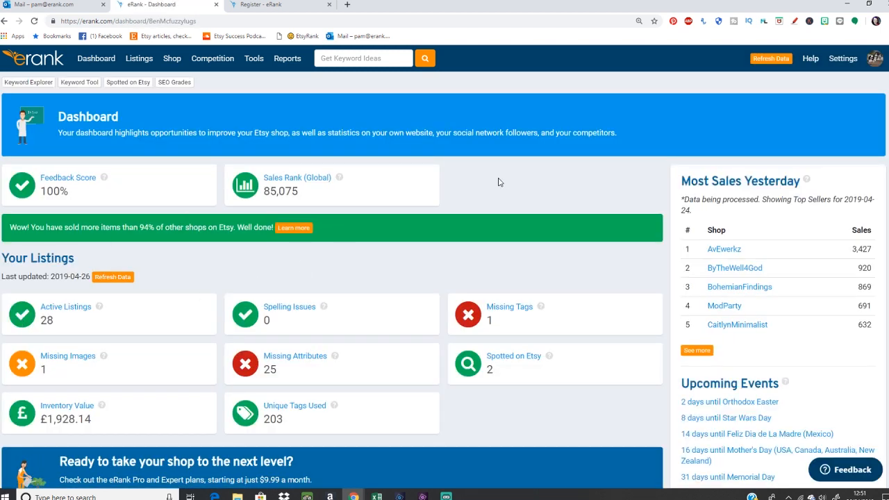
{"action": "mouse_move", "coordinate": [553, 216]}
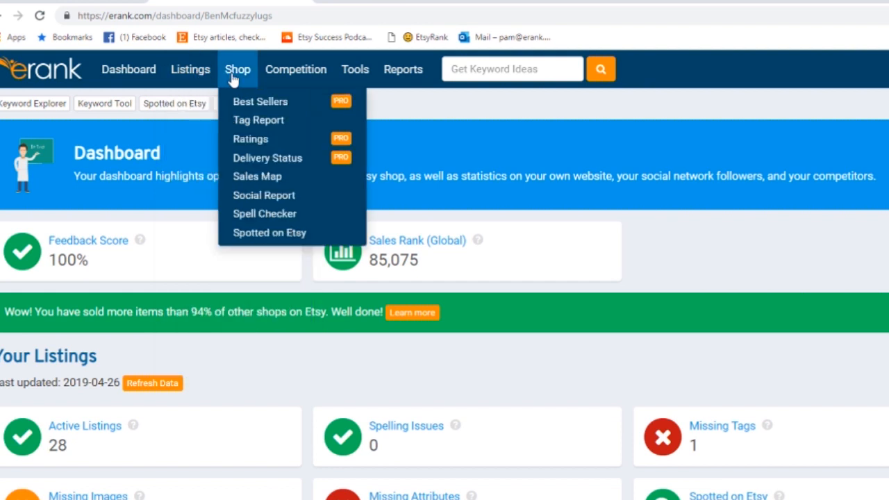
{"action": "mouse_move", "coordinate": [257, 79]}
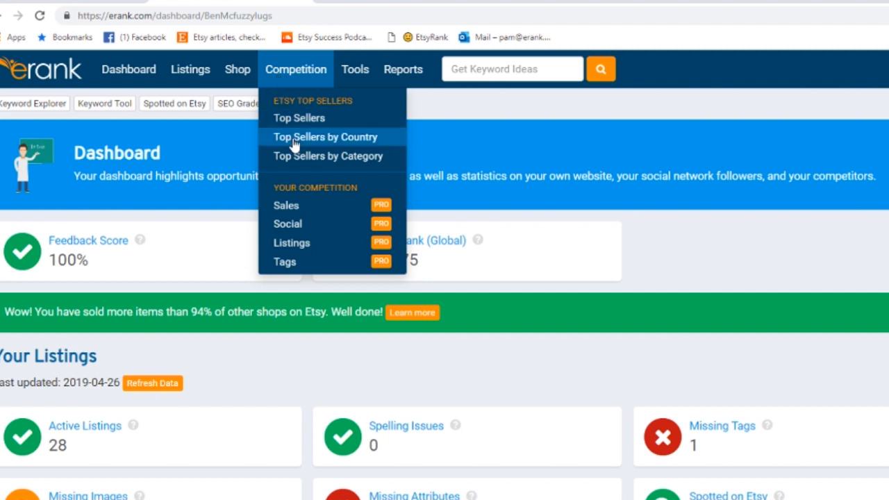
{"action": "left_click", "coordinate": [355, 69]}
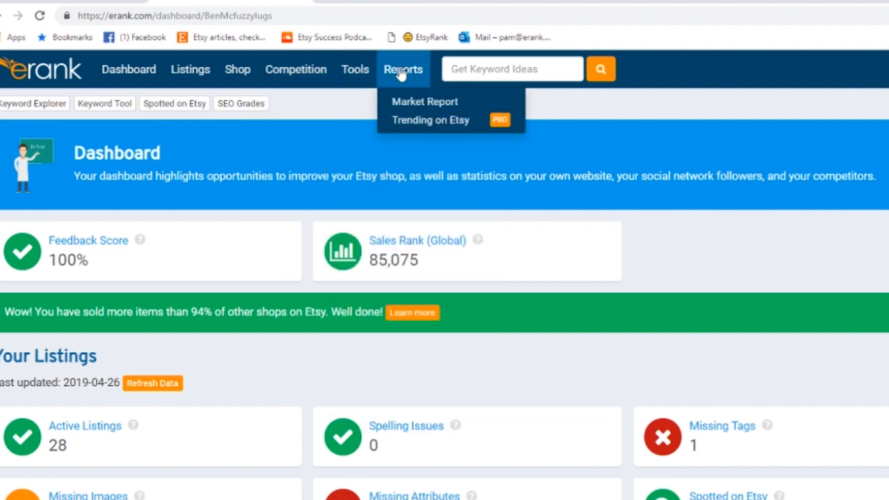
{"action": "mouse_move", "coordinate": [769, 116]}
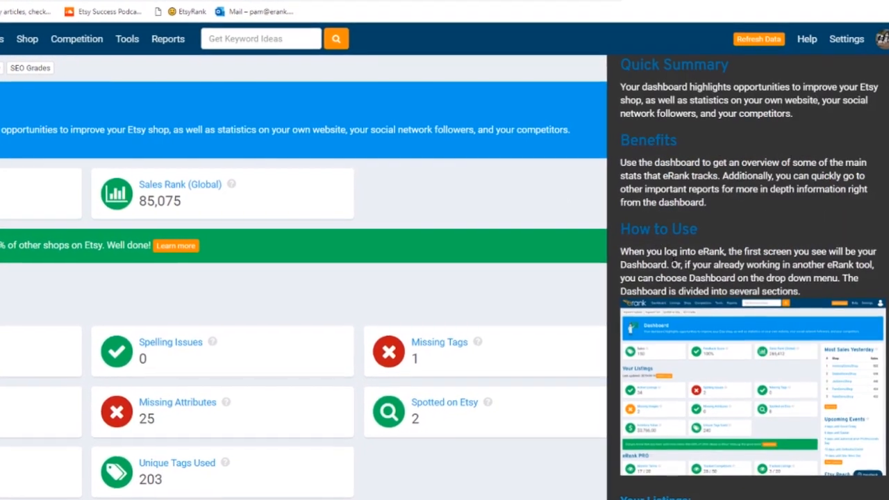
Scroll through the dashboard guide's Quick Summary, Benefits, How to Use and Your Listings
{"action": "scroll", "scroll_direction": "down", "scroll_amount": 3}
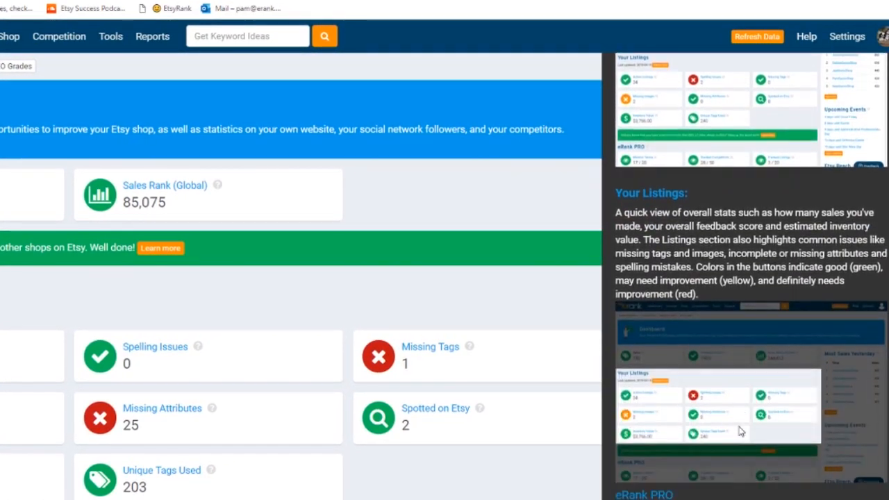
{"action": "scroll", "scroll_direction": "down", "scroll_amount": 3}
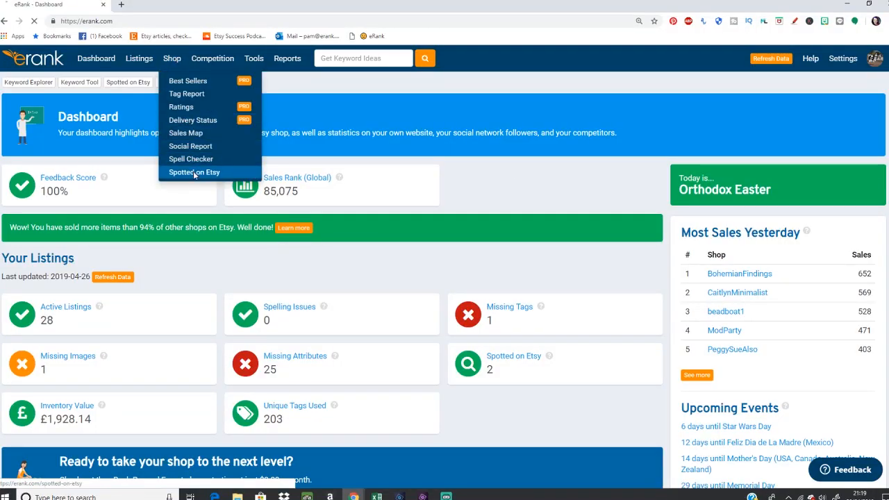
Replace the 'dog art' monitored term with 'Dog Scu' and save it
{"action": "left_click", "coordinate": [194, 172]}
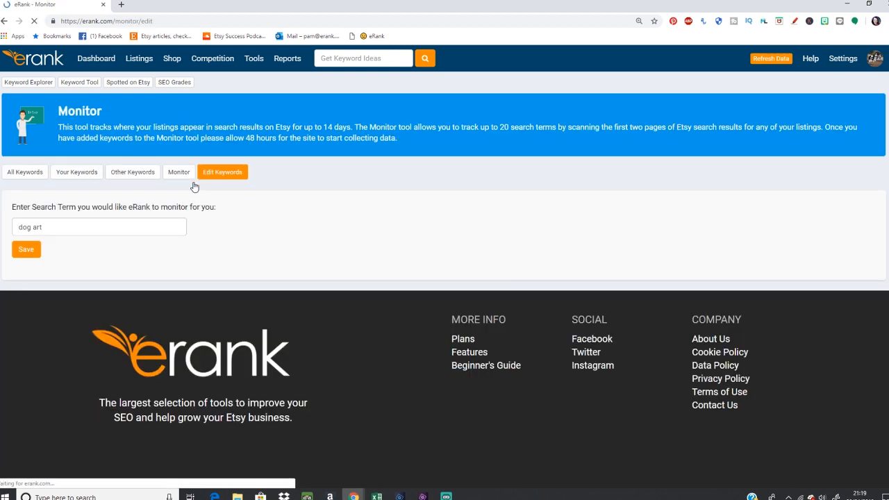
{"action": "triple_click", "coordinate": [99, 227]}
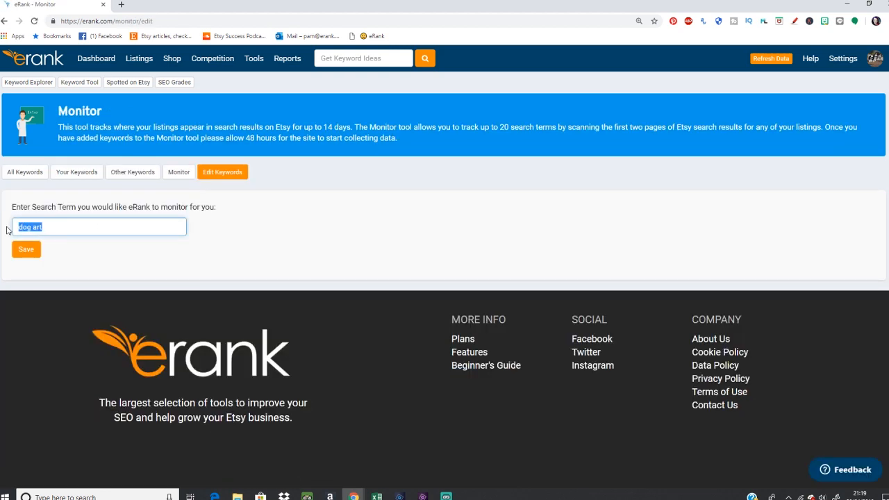
{"action": "type", "text": "Dog Scu"}
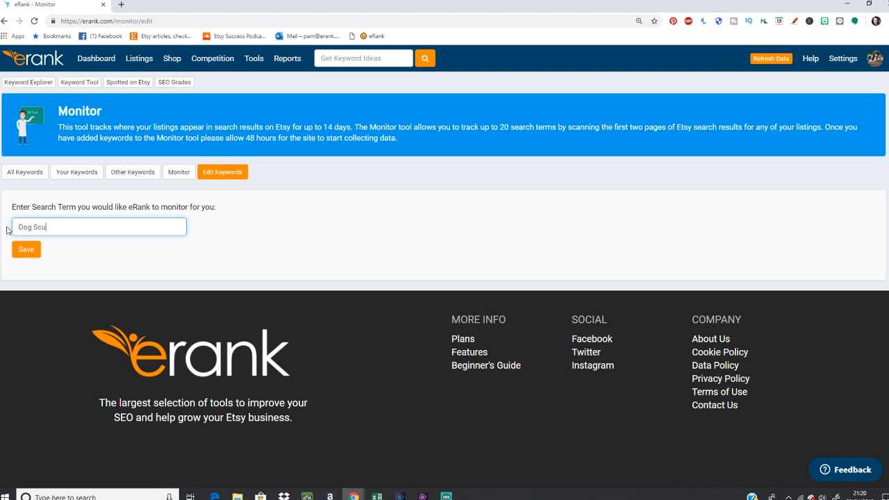
{"action": "left_click", "coordinate": [26, 249]}
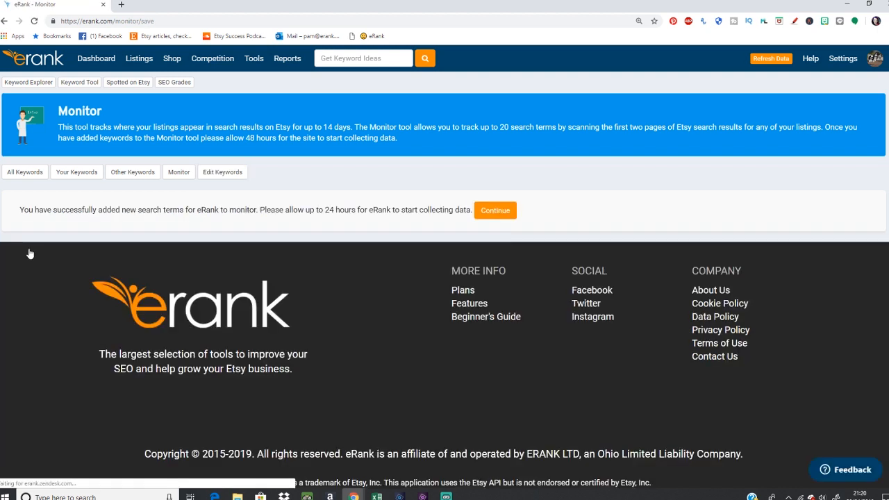